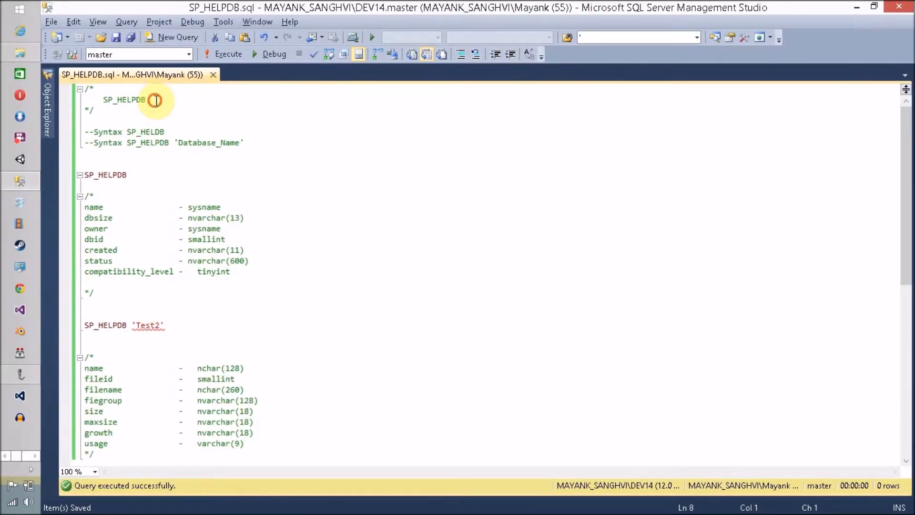
Step: Select the standalone SP_HELPDB statement and run it to list all eleven databases
double_click(124, 99)
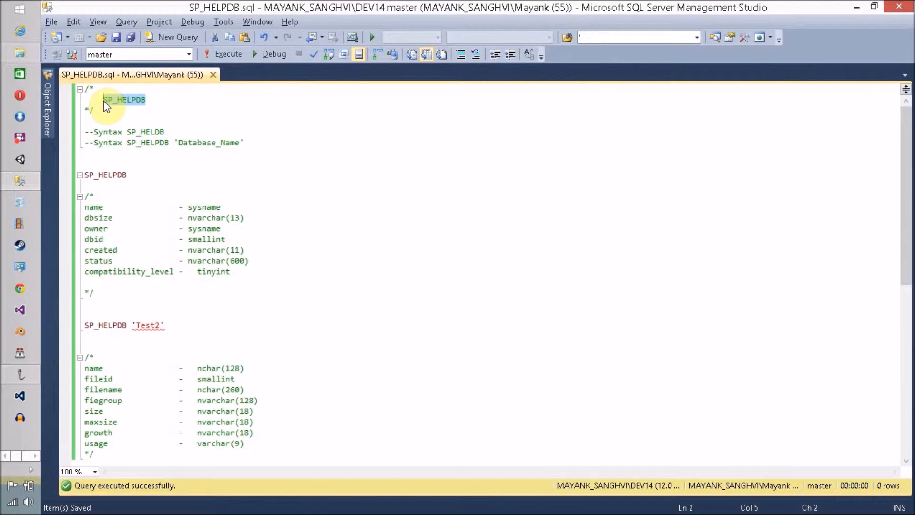
double_click(128, 131)
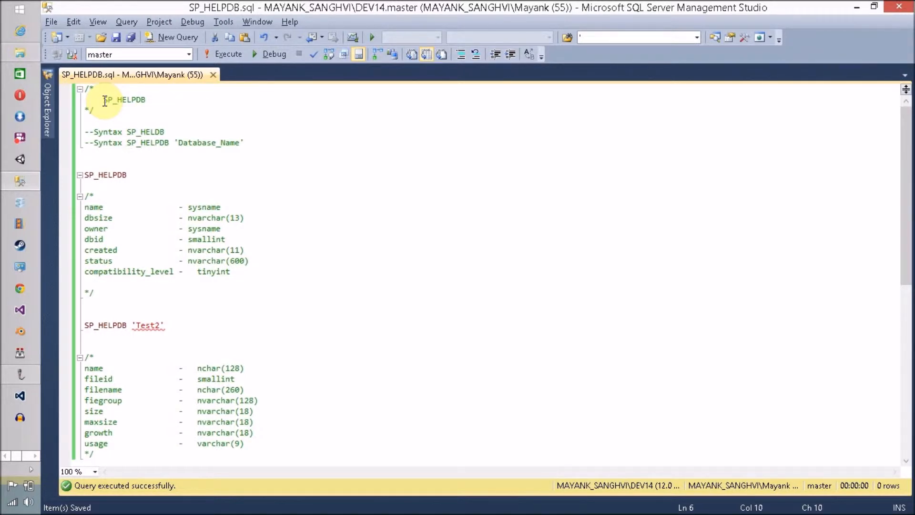
left_click_drag(127, 142, 244, 143)
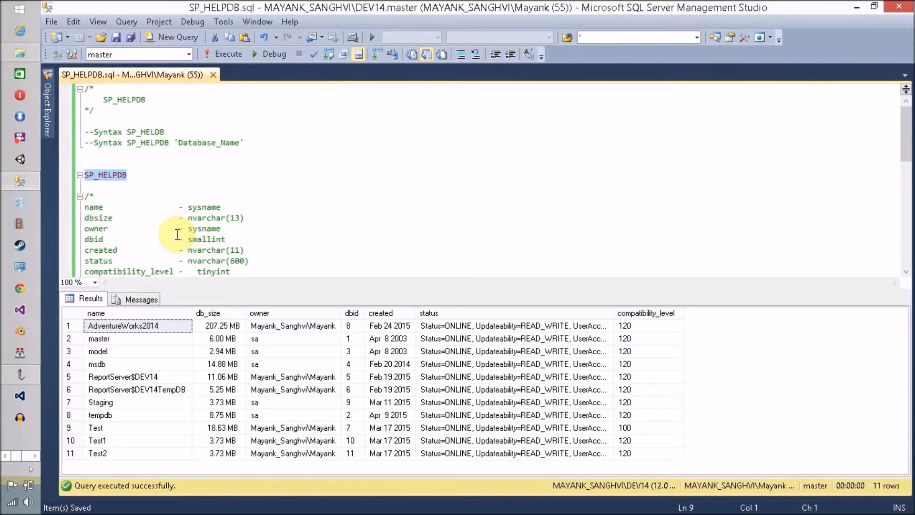
Step: Review the name, size, owner, dbid and created columns, then take AdventureWorks2014's status value
left_click(70, 313)
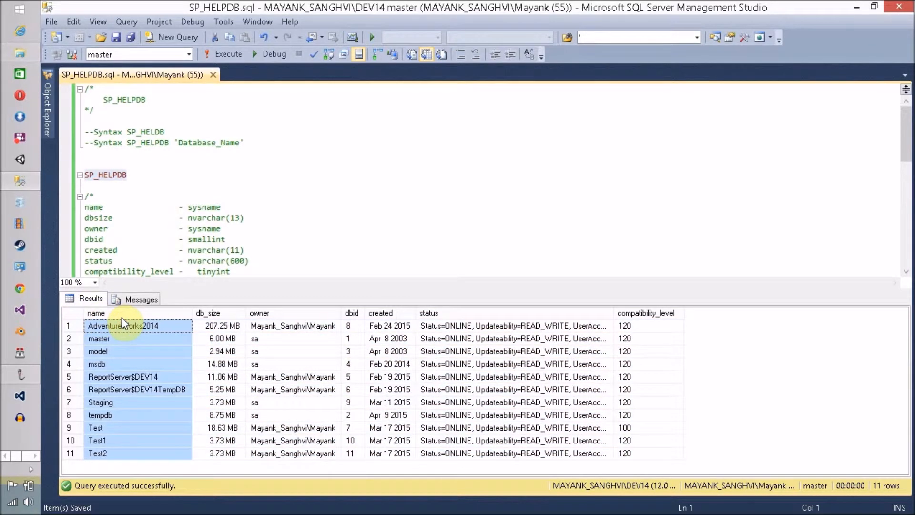
left_click(208, 313)
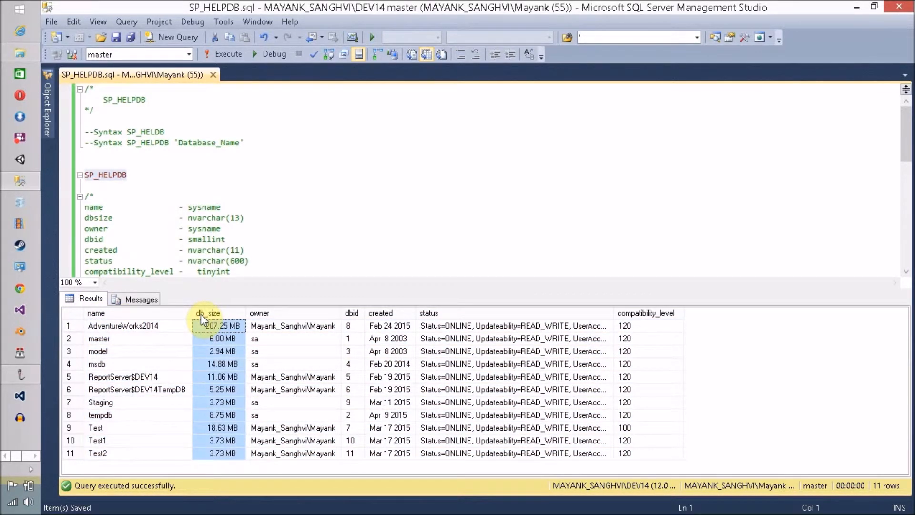
left_click(123, 326)
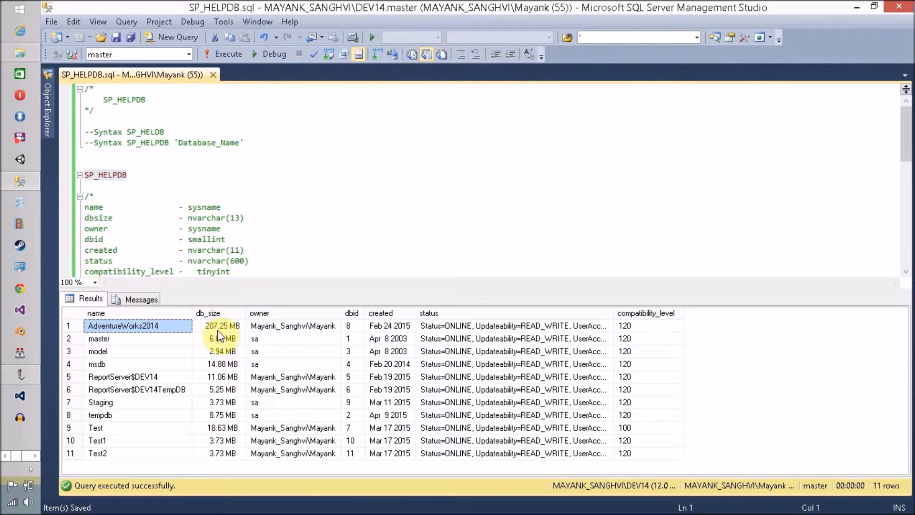
left_click(222, 325)
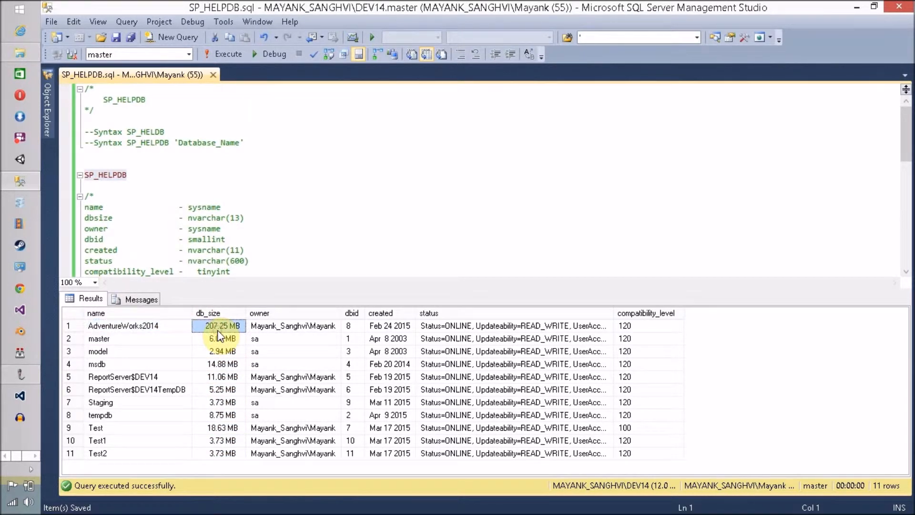
left_click(293, 325)
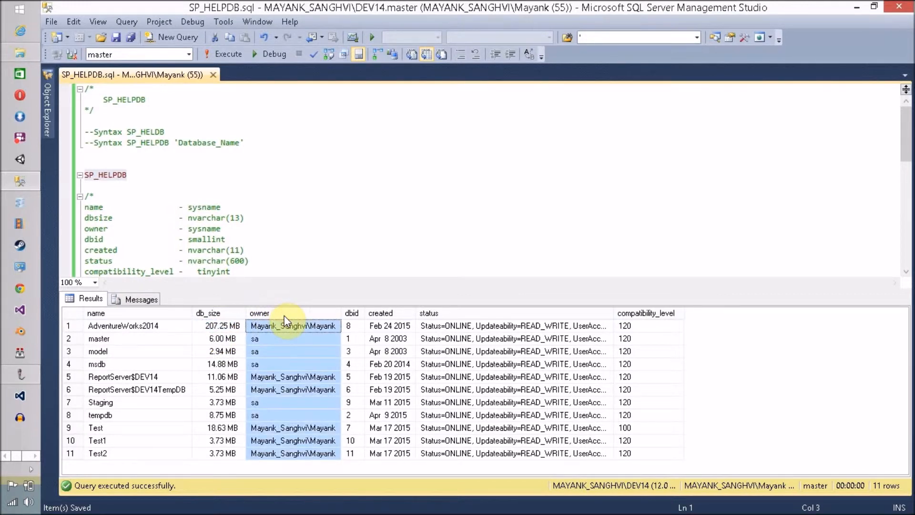
mouse_move(359, 318)
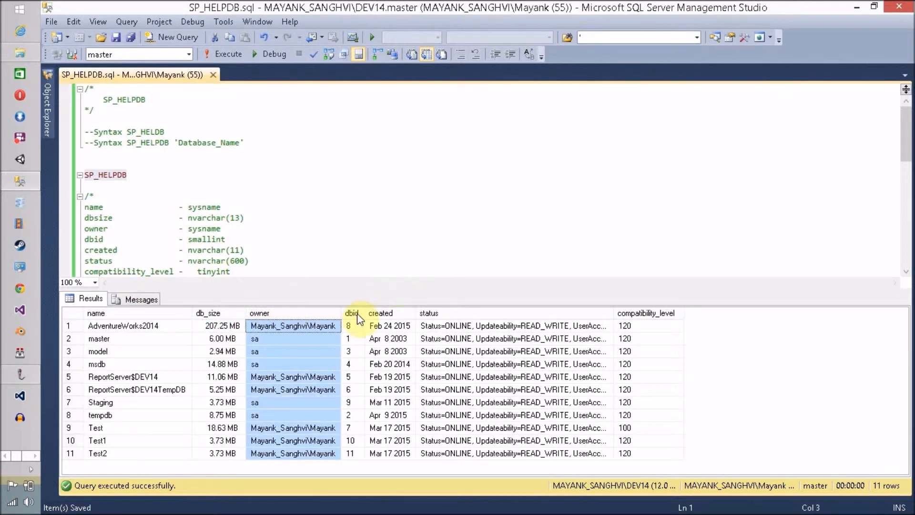
left_click(350, 326)
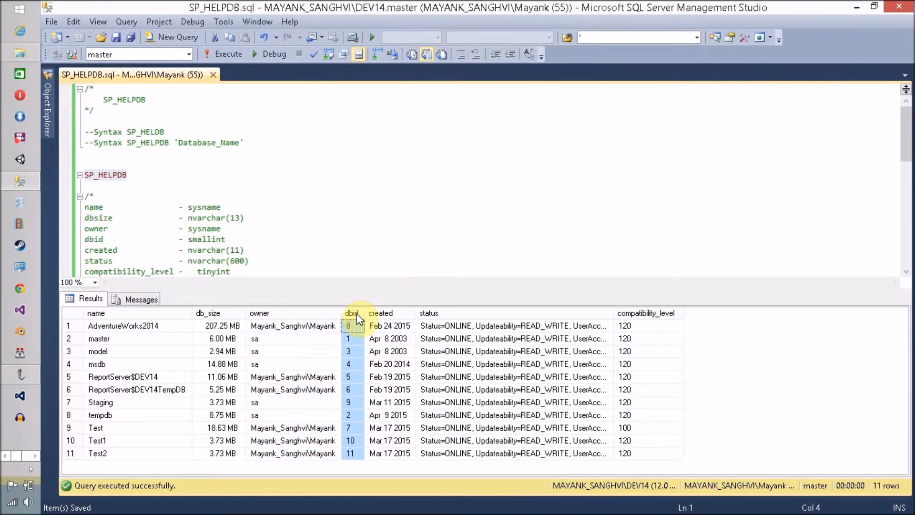
left_click(382, 313)
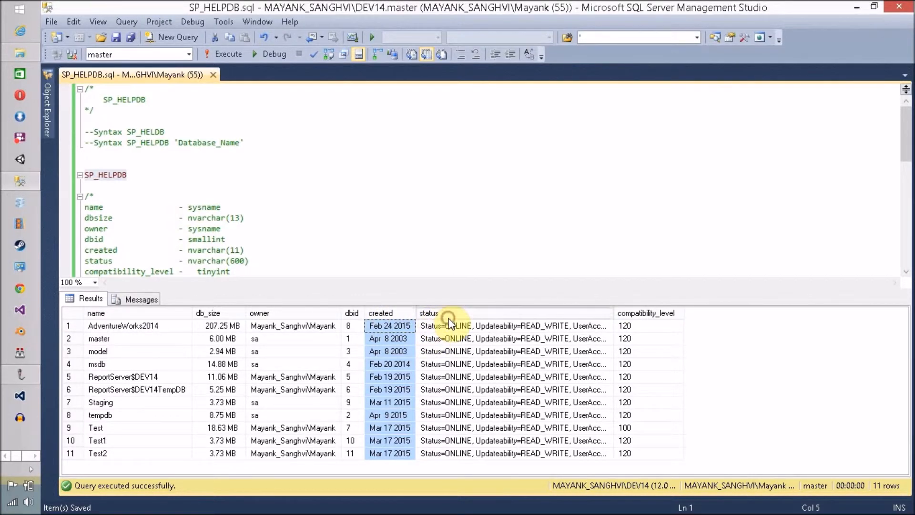
left_click(449, 325)
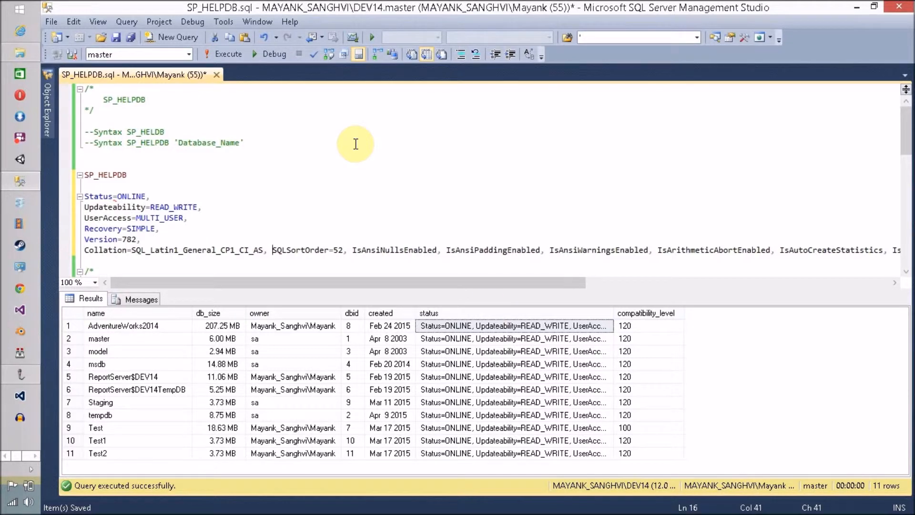
mouse_move(642, 332)
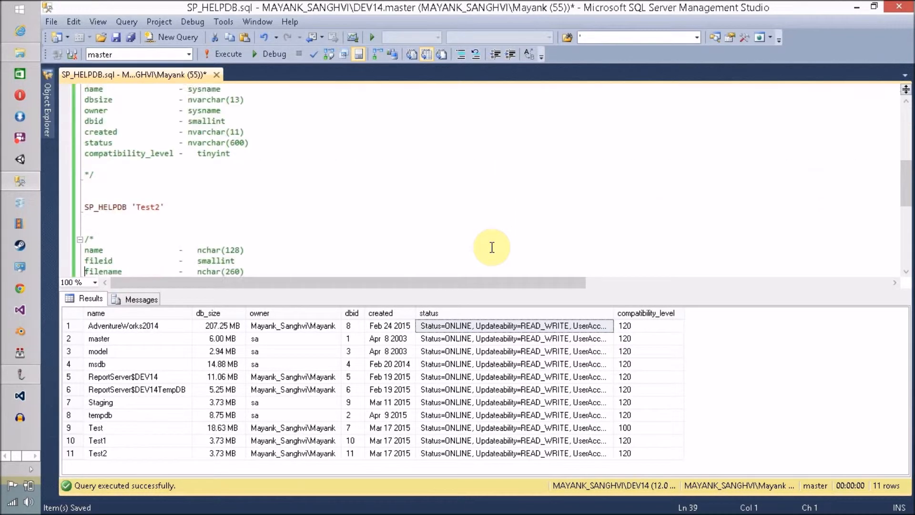
Step: Type USE Test2 above SP_HELPDB 'Test2' to switch the session's database
scroll("down", 3)
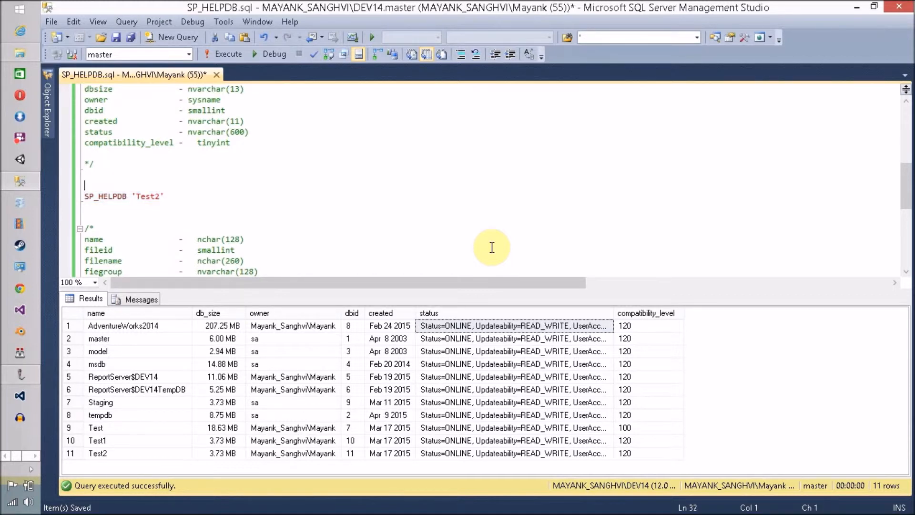
type("USE")
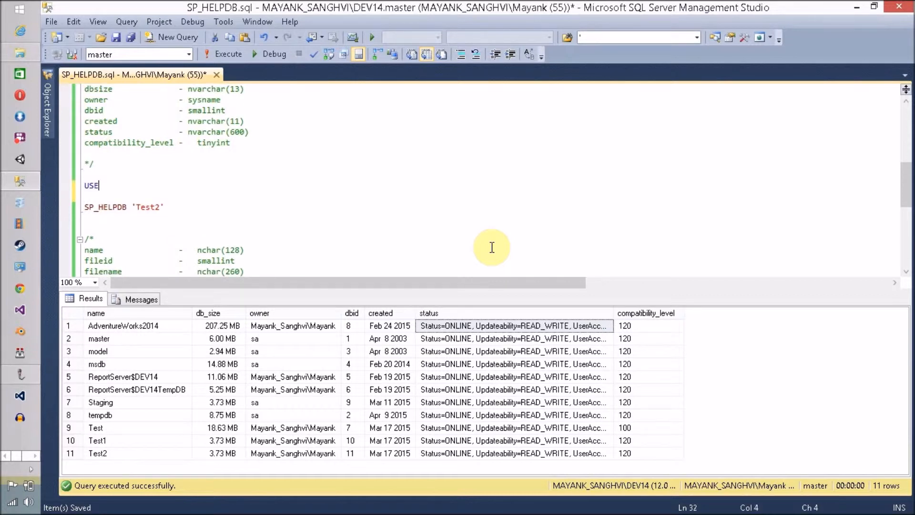
type("Test")
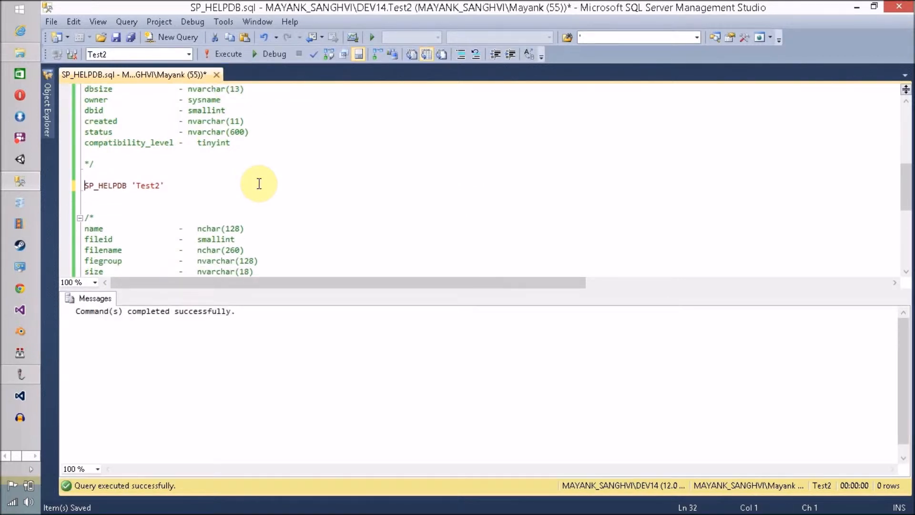
Step: Run SP_HELPDB 'Test2' and inspect Test2's name, database id and status cells
left_click(88, 185)
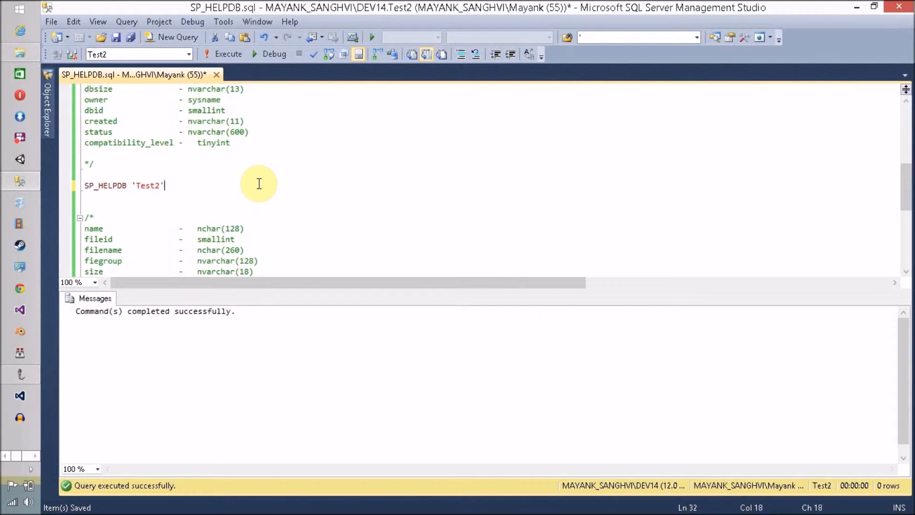
left_click(228, 54)
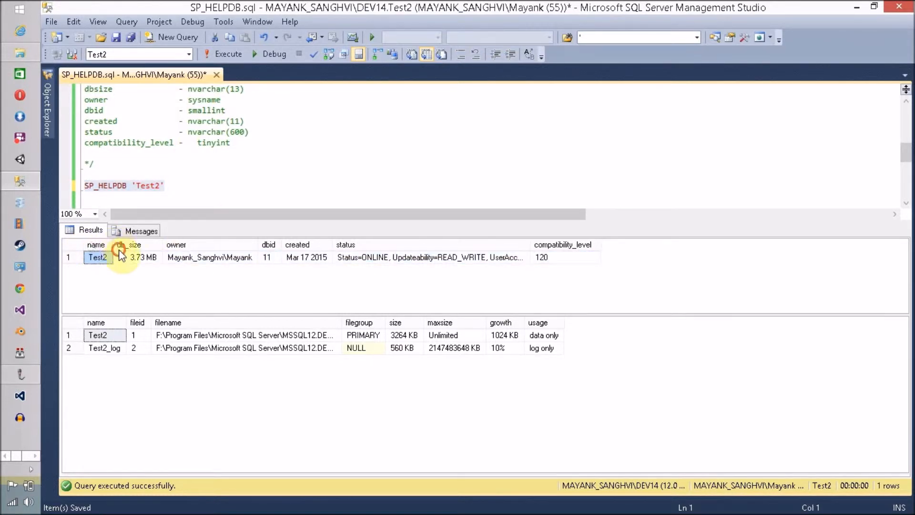
left_click(269, 257)
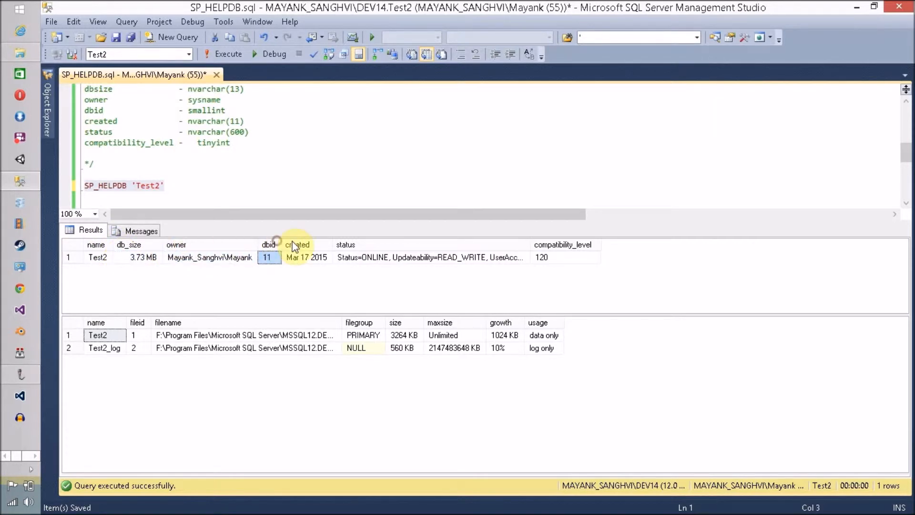
left_click(430, 257)
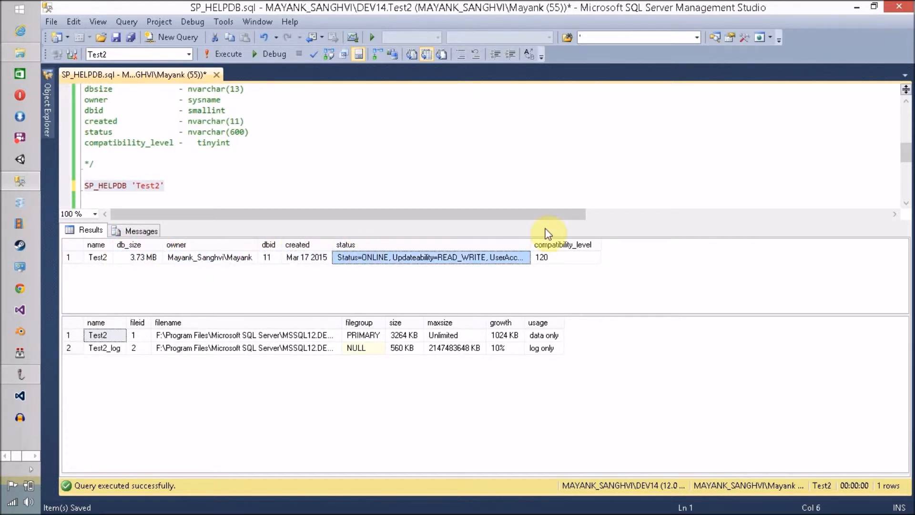
left_click(564, 257)
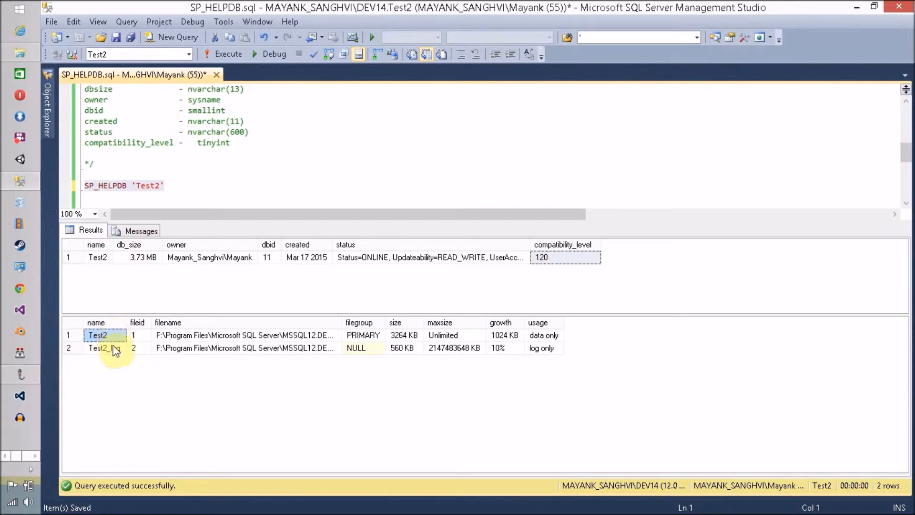
Step: Inspect Test2's log file row, including its 10% growth and log-only usage
left_click(97, 348)
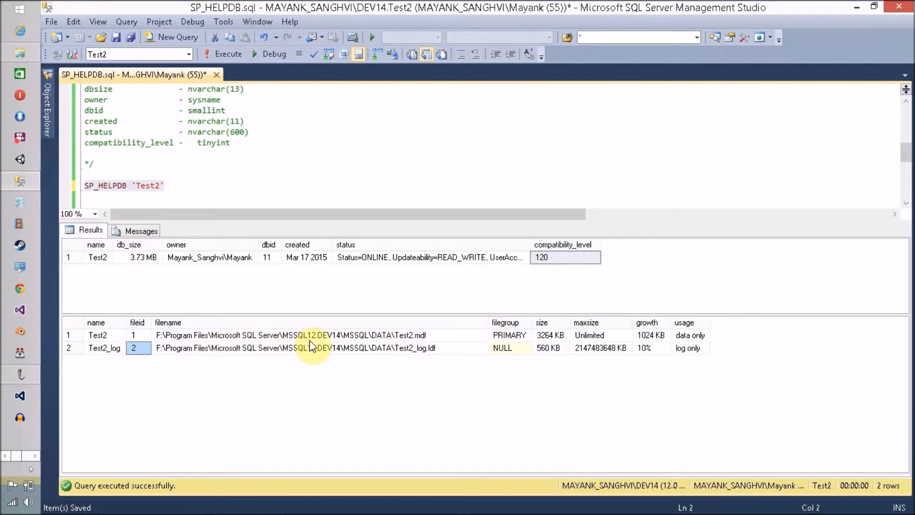
mouse_move(330, 344)
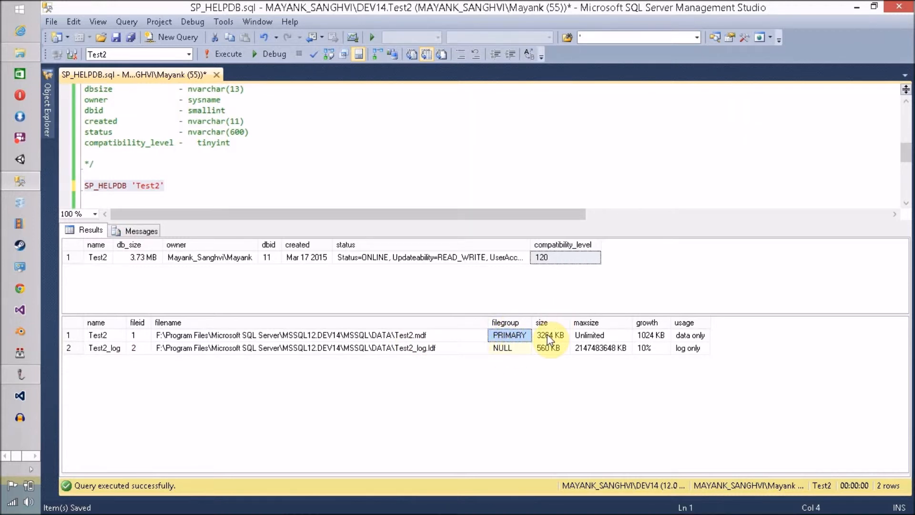
mouse_move(552, 365)
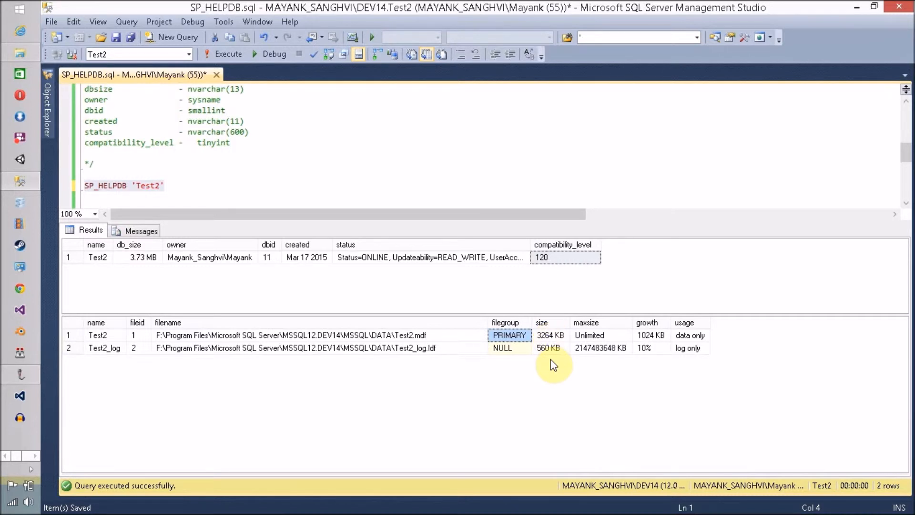
mouse_move(582, 344)
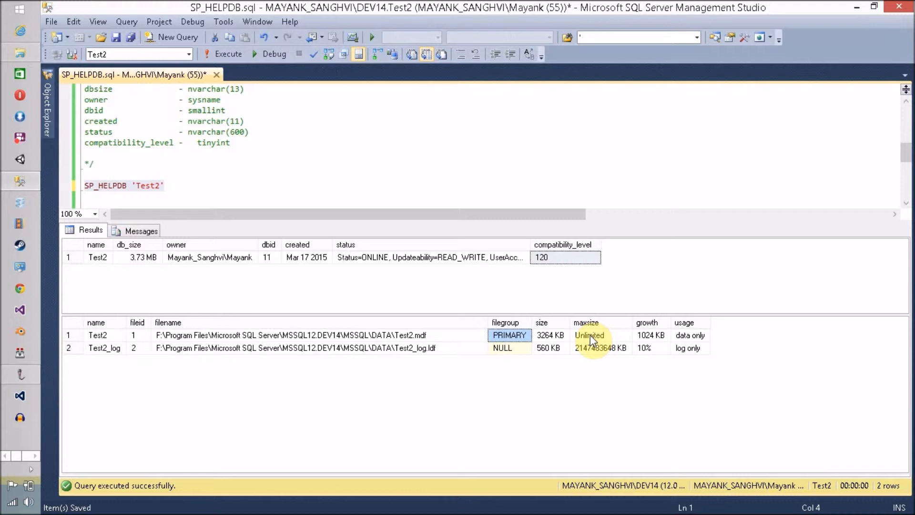
mouse_move(657, 344)
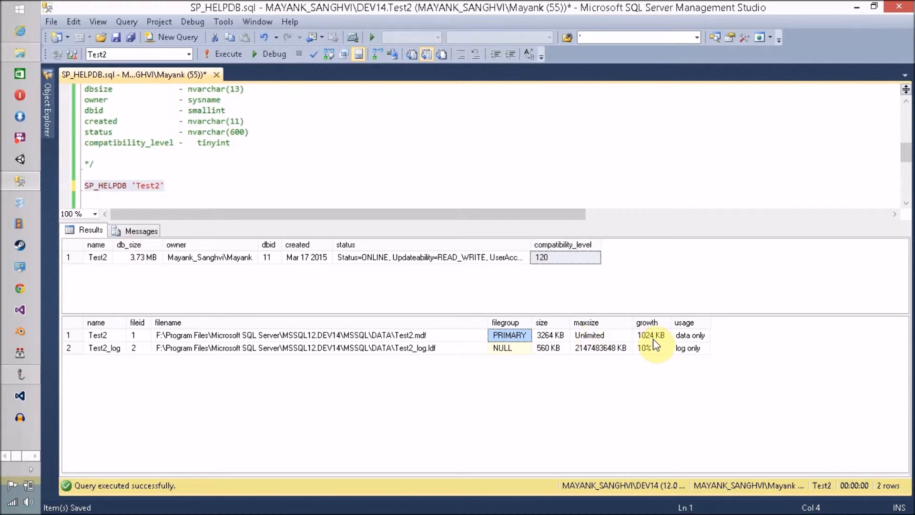
mouse_move(569, 351)
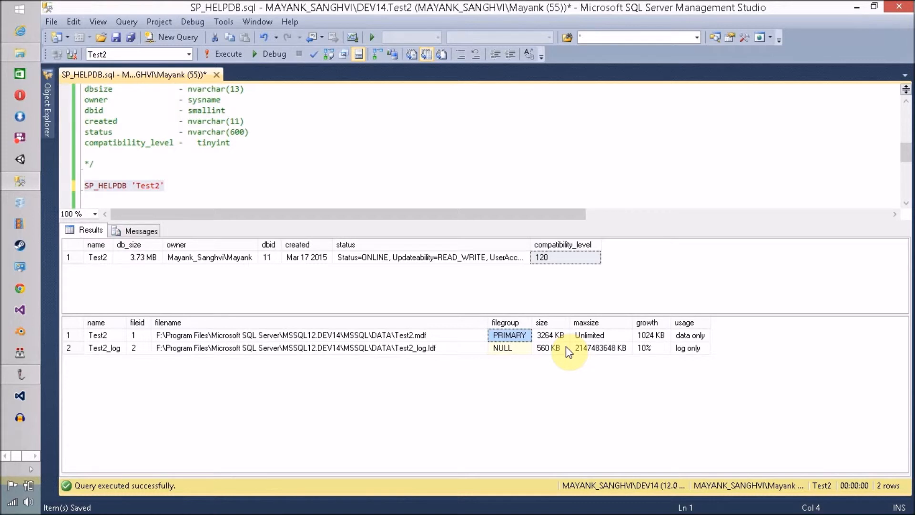
mouse_move(661, 340)
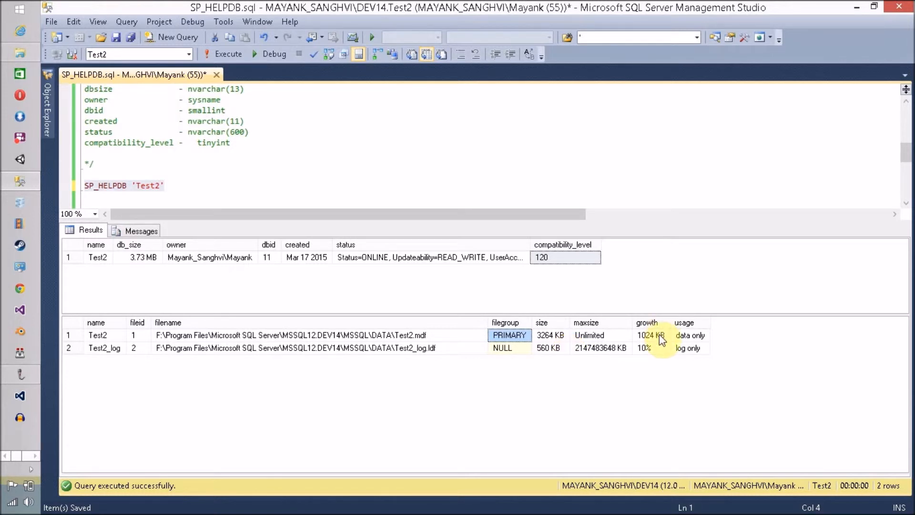
left_click(690, 335)
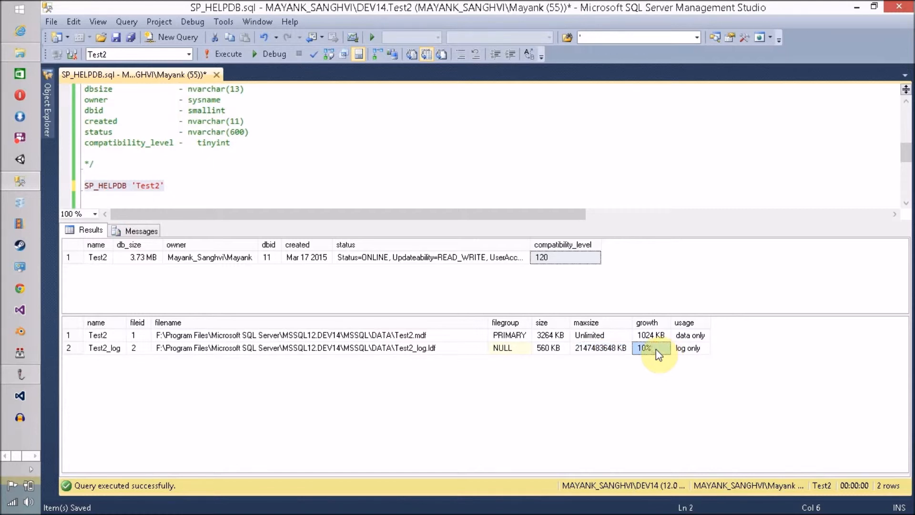
left_click(689, 348)
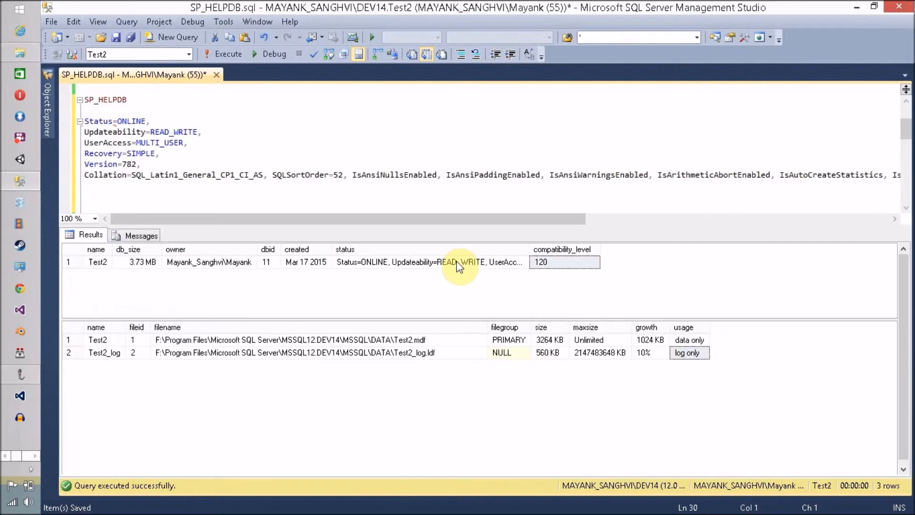
mouse_move(824, 220)
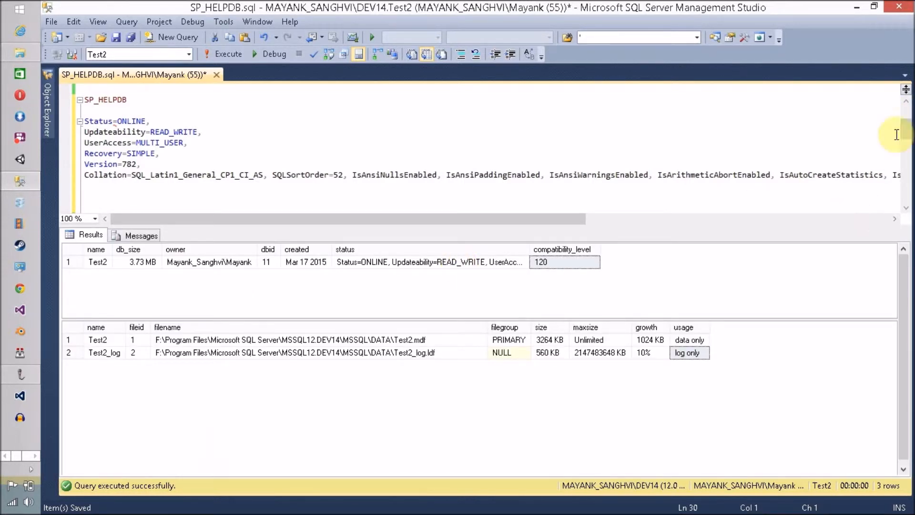
Step: Compare Test2's summary row with the data-type comment, highlighting smallint for dbid
scroll("down", 3)
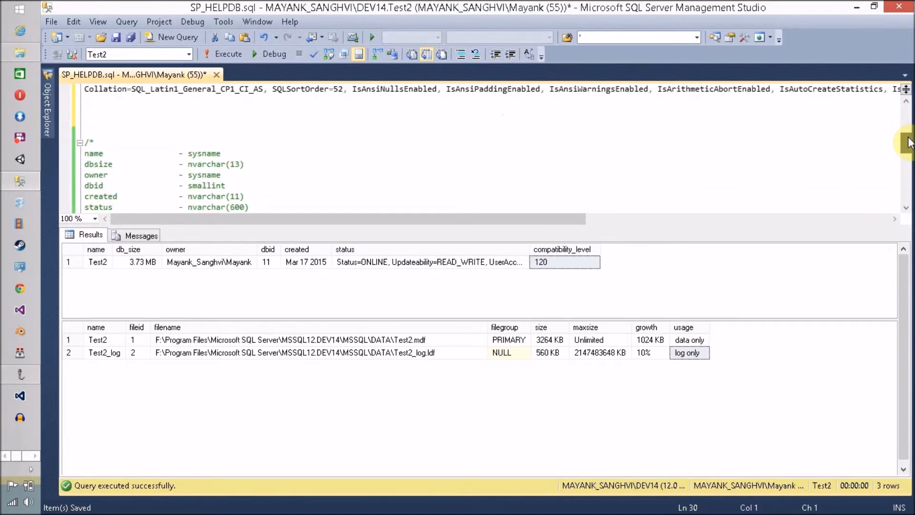
scroll("down", 3)
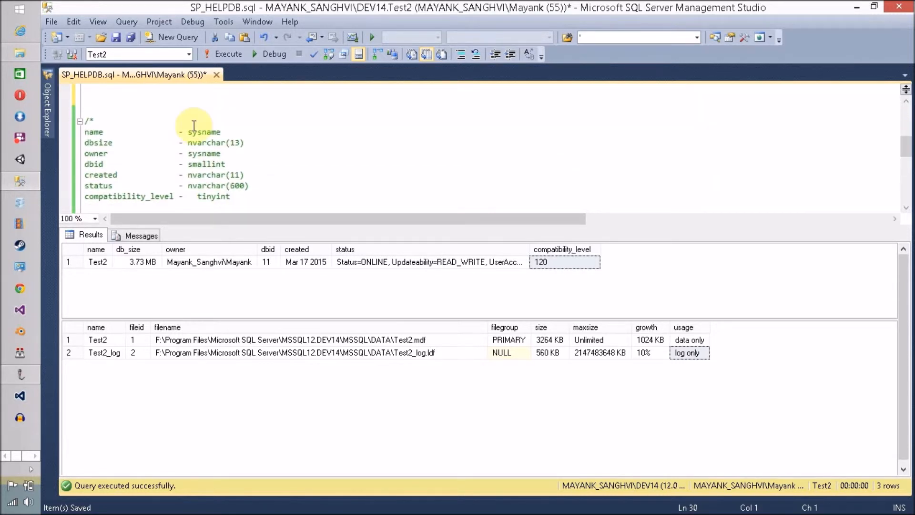
left_click(97, 261)
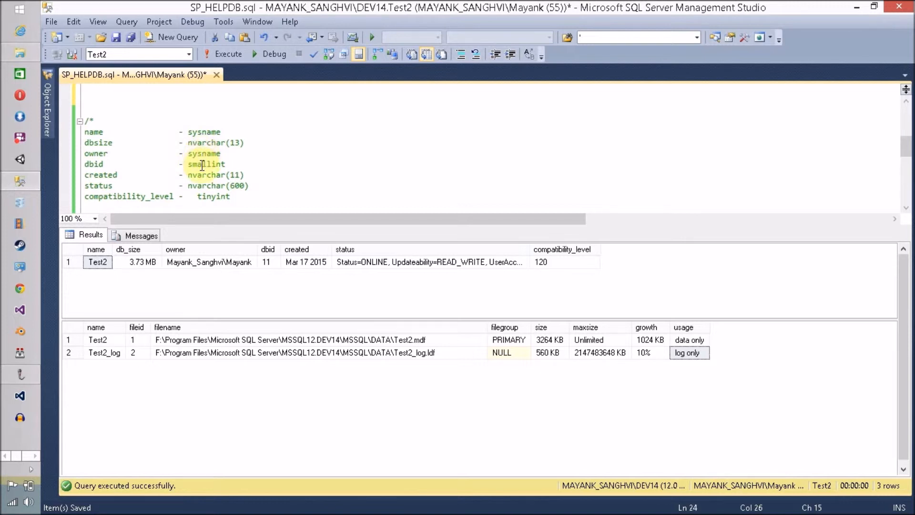
double_click(206, 164)
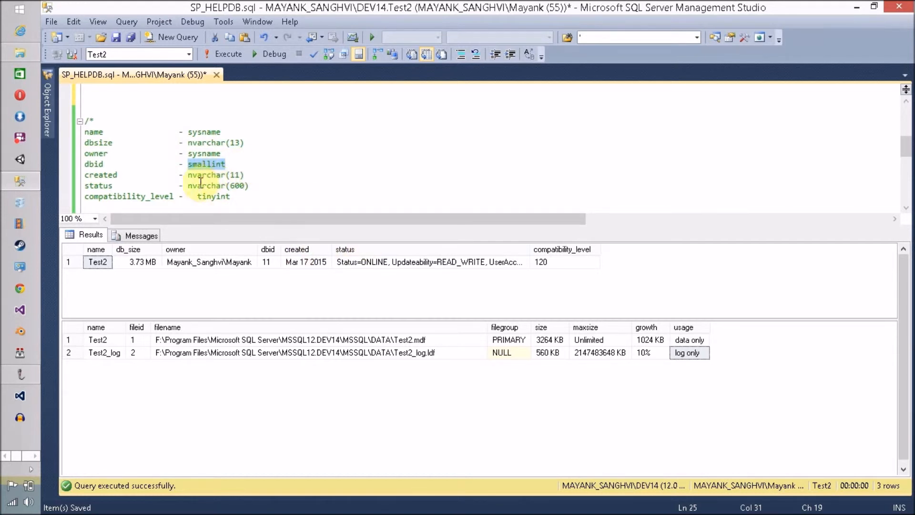
mouse_move(305, 262)
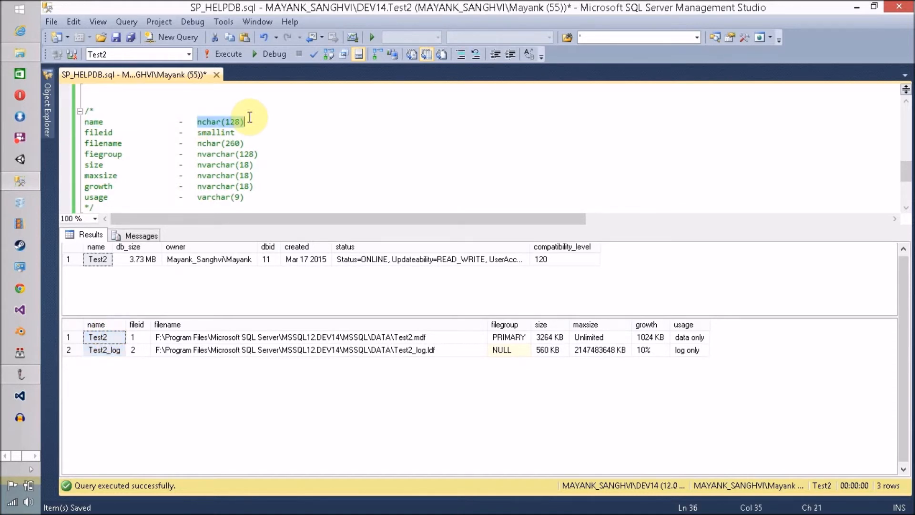
left_click(244, 122)
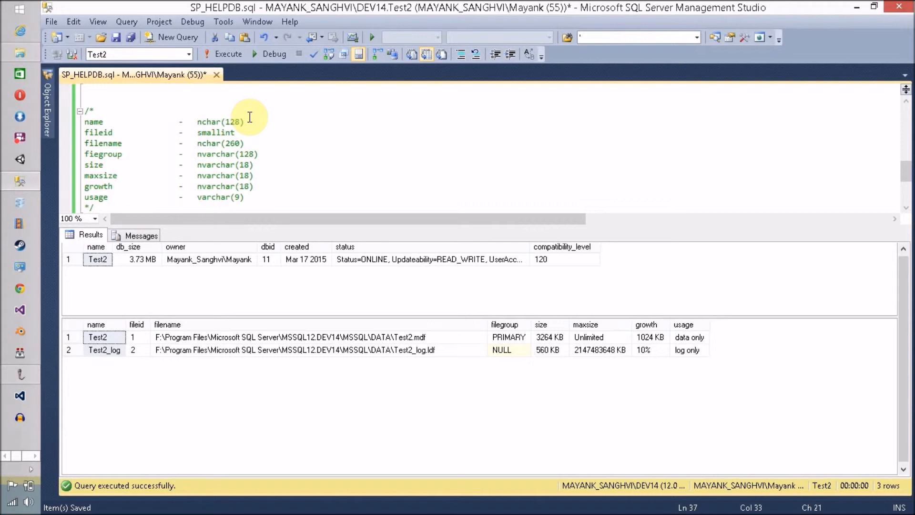
mouse_move(204, 143)
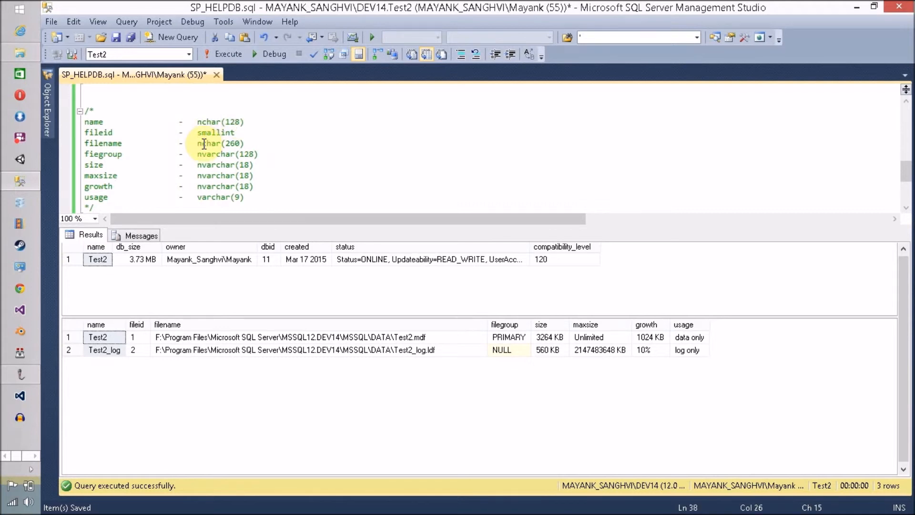
double_click(98, 132)
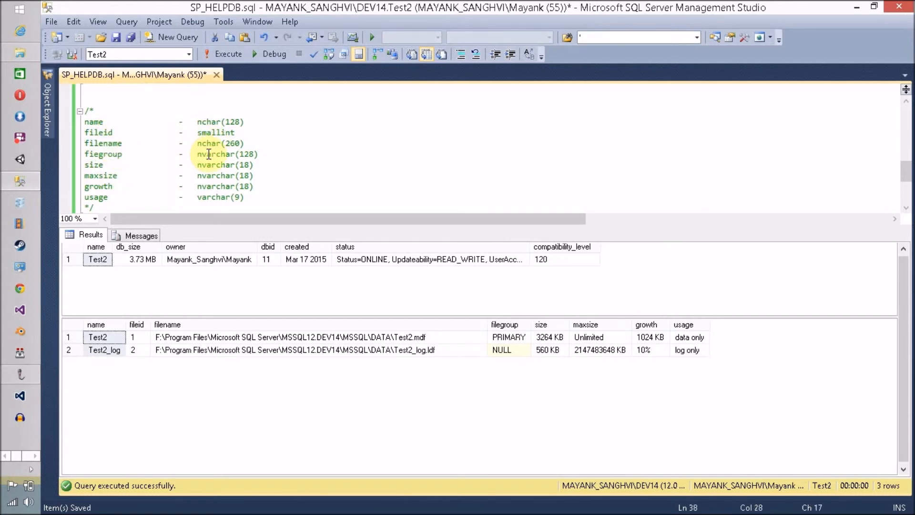
double_click(215, 154)
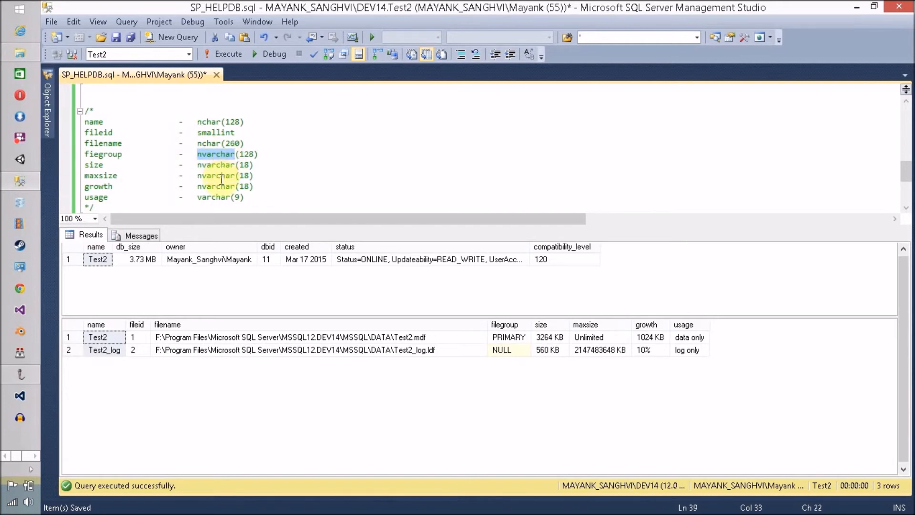
double_click(216, 187)
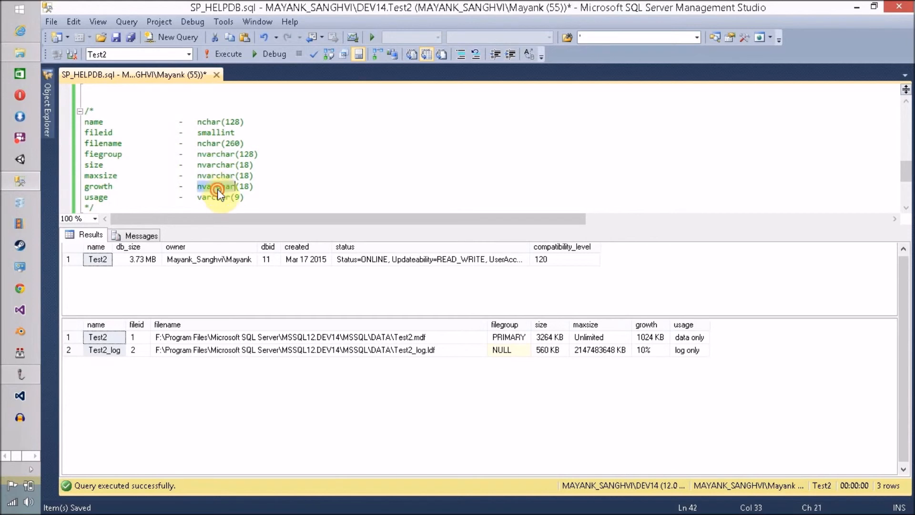